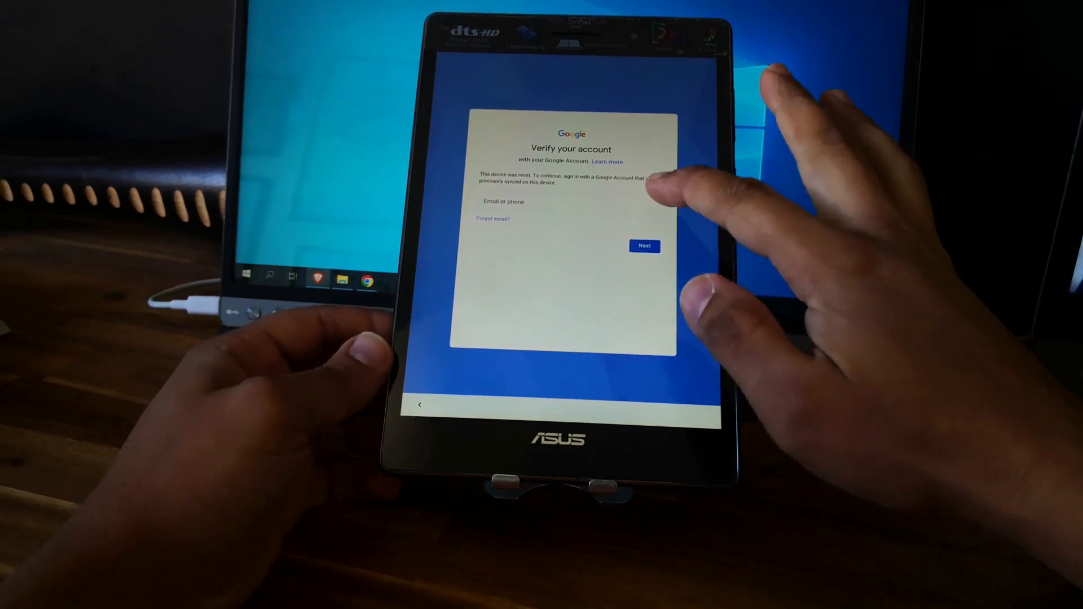
Back out from Verify your account through Terms and Conditions to the Select Wi-Fi list.
click(567, 202)
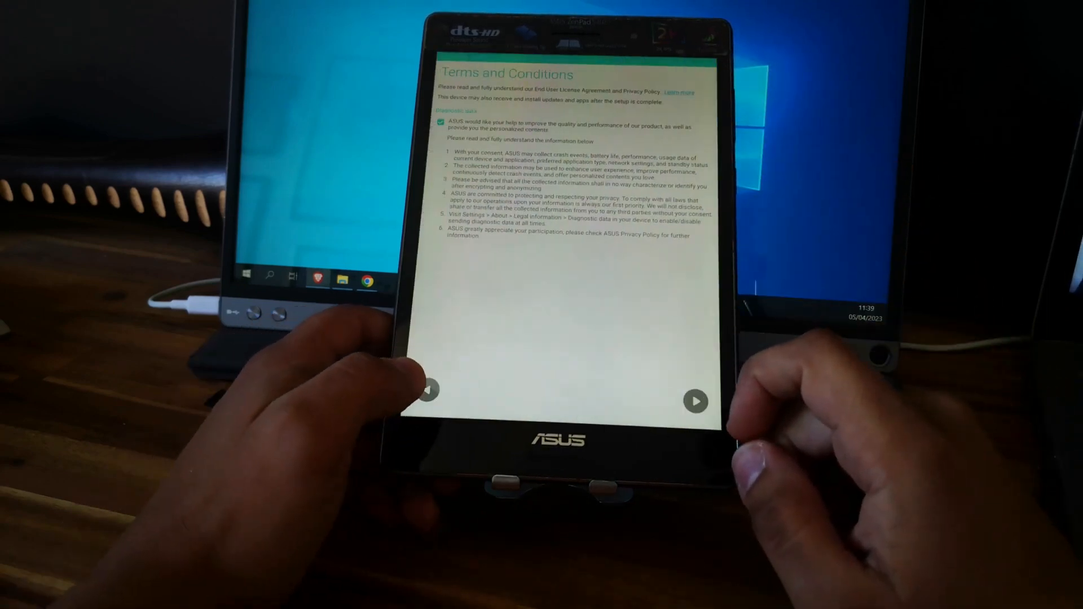
click(429, 390)
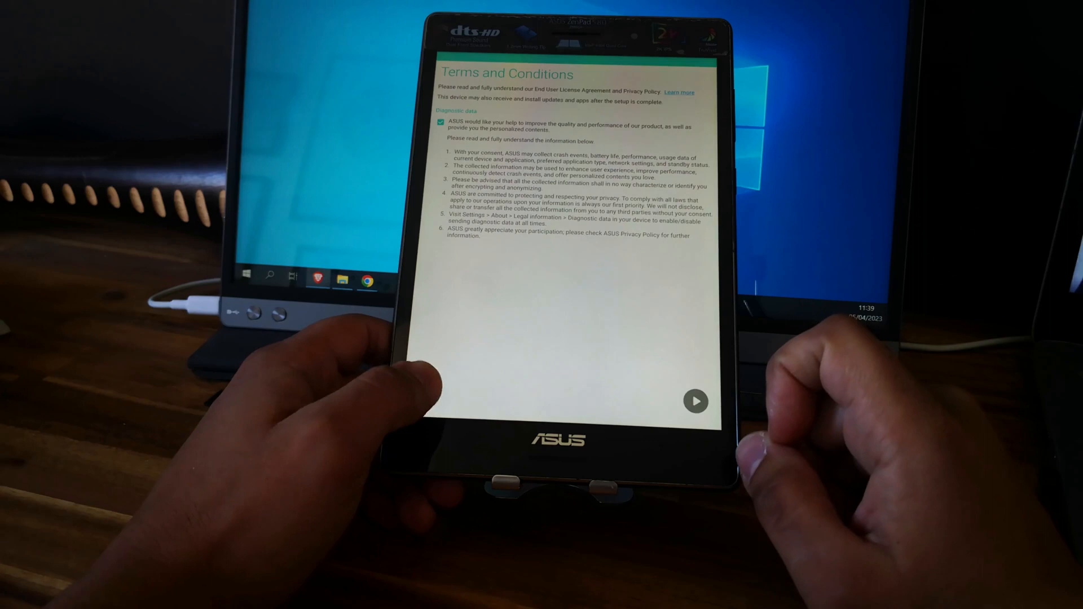
click(696, 402)
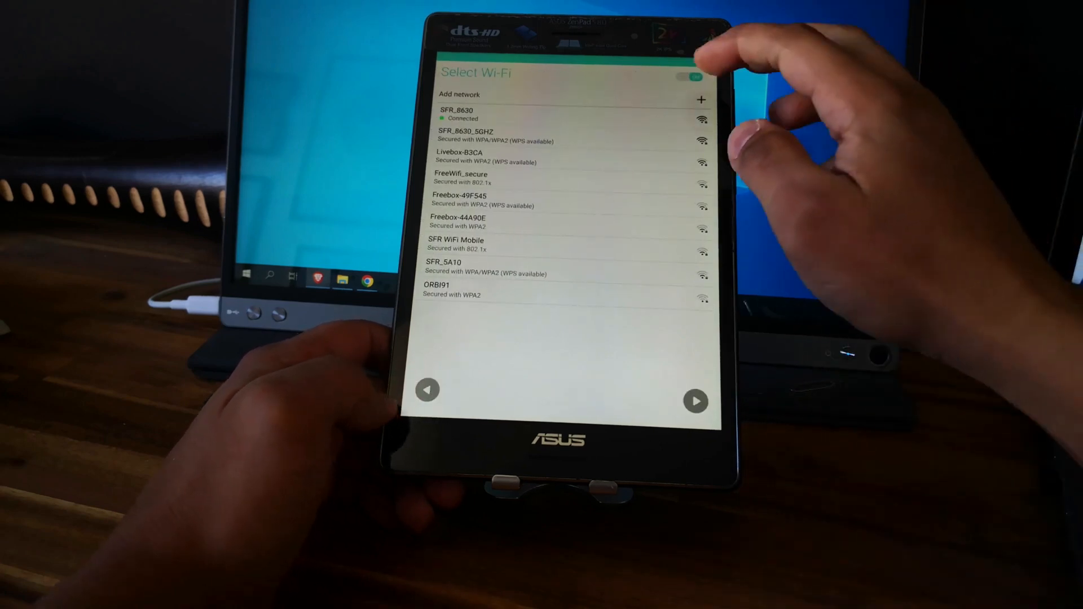
mouse_move(691, 208)
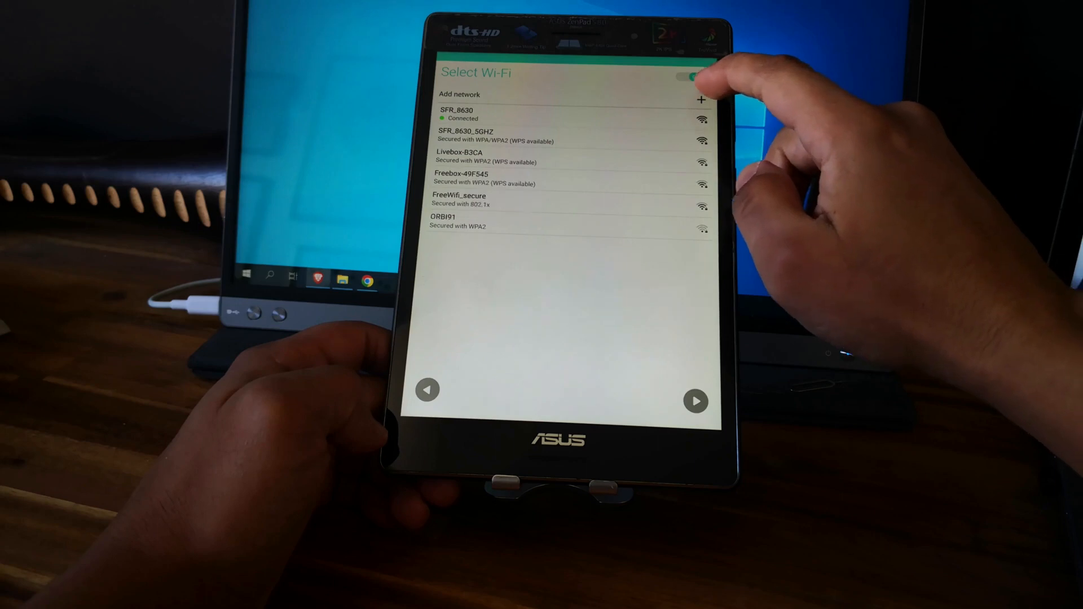
Add a network manually, enter 'yhghh' as SSID and jump from the keyboard to Gmail's App info.
click(701, 100)
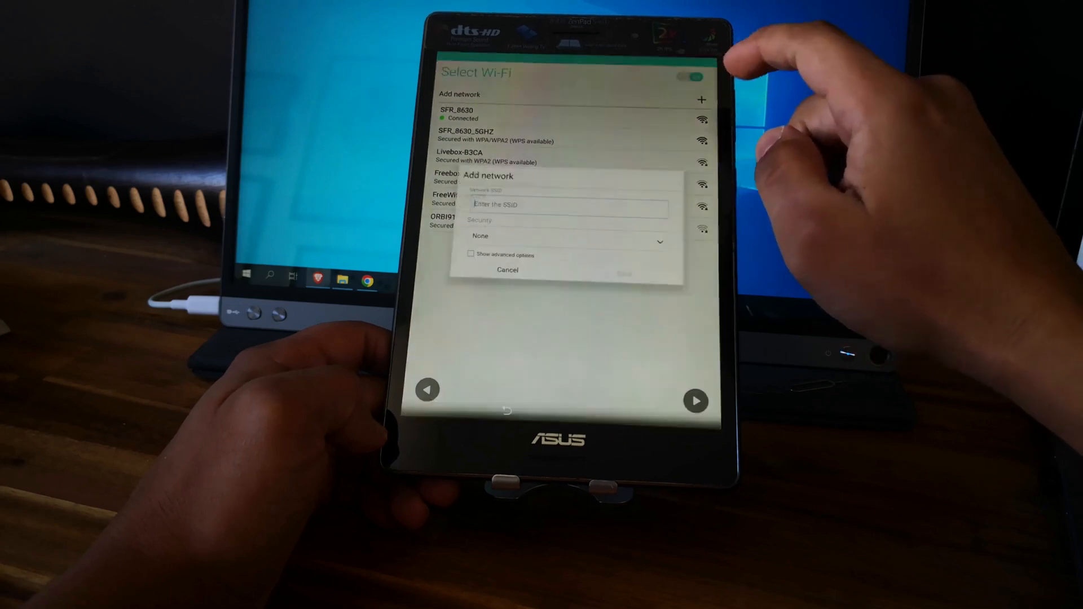
click(566, 204)
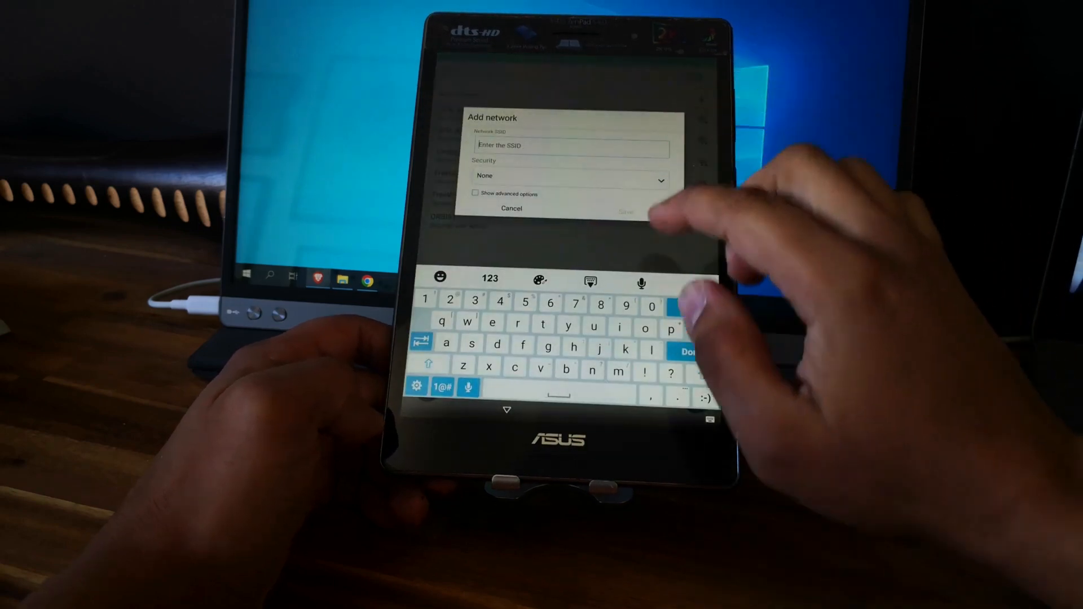
text(yhghh)
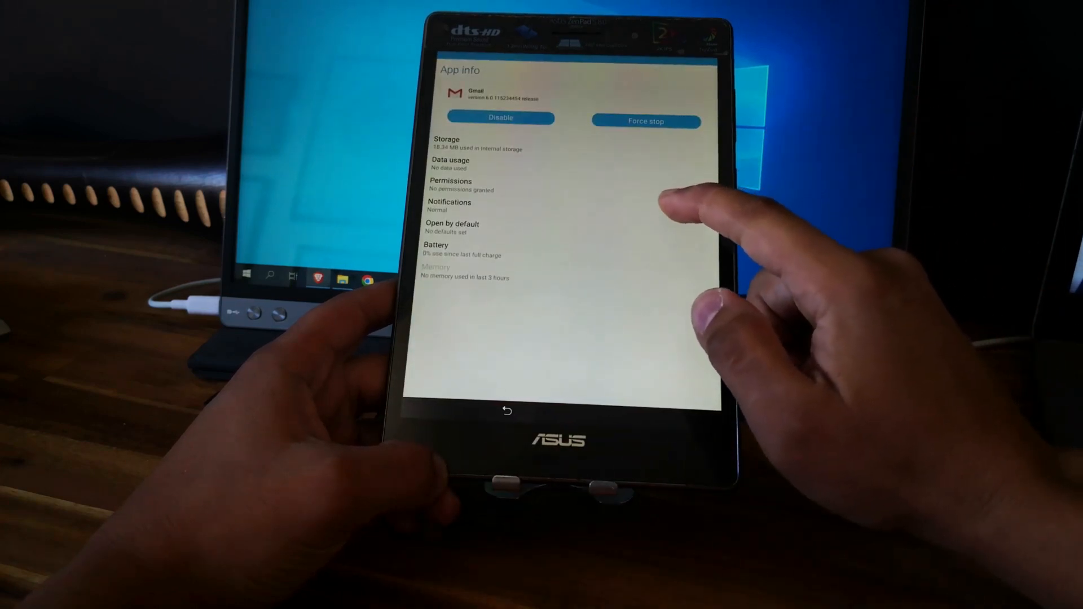
Enter Gmail's General settings and choose Help from its overflow menu.
click(450, 200)
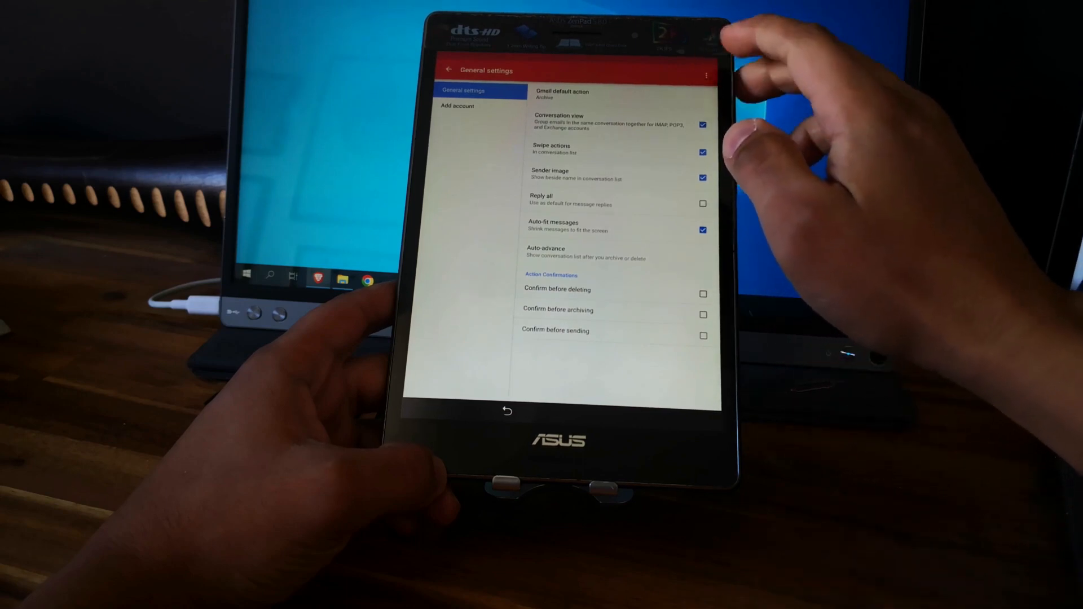
click(705, 70)
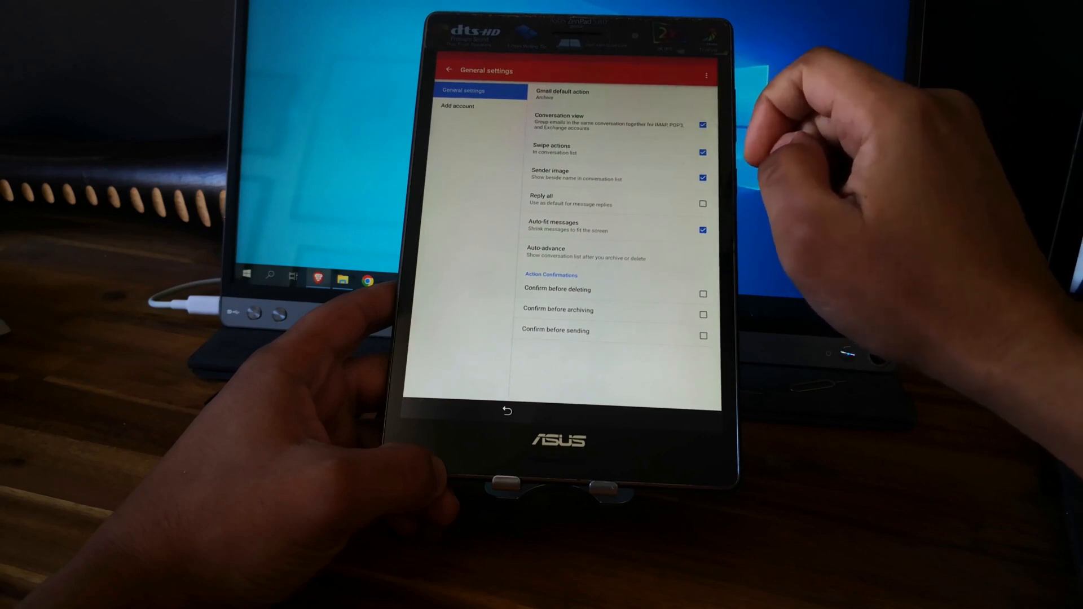
click(706, 70)
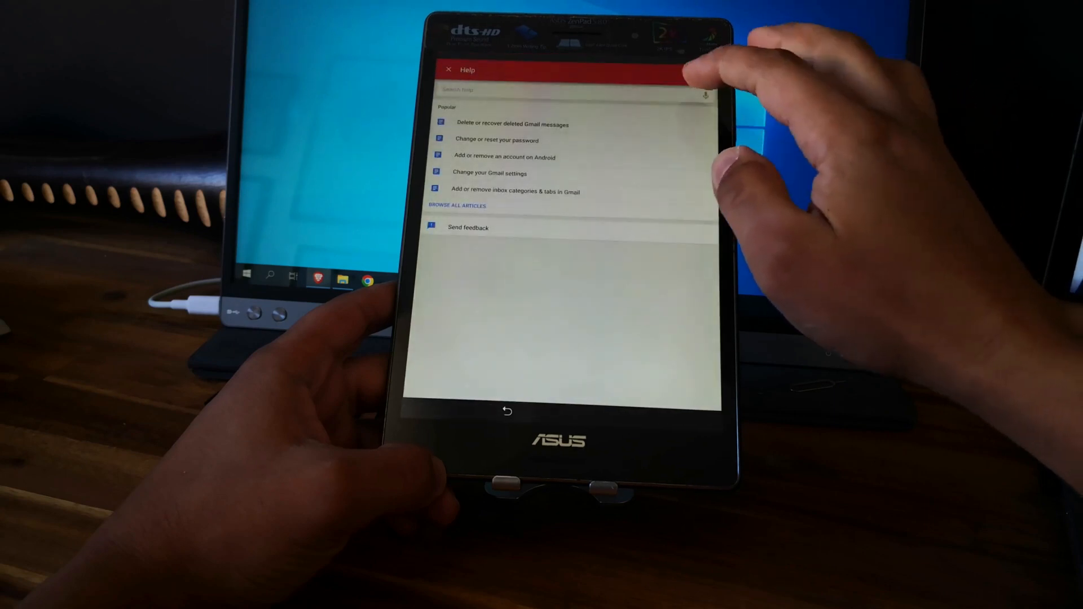
click(553, 90)
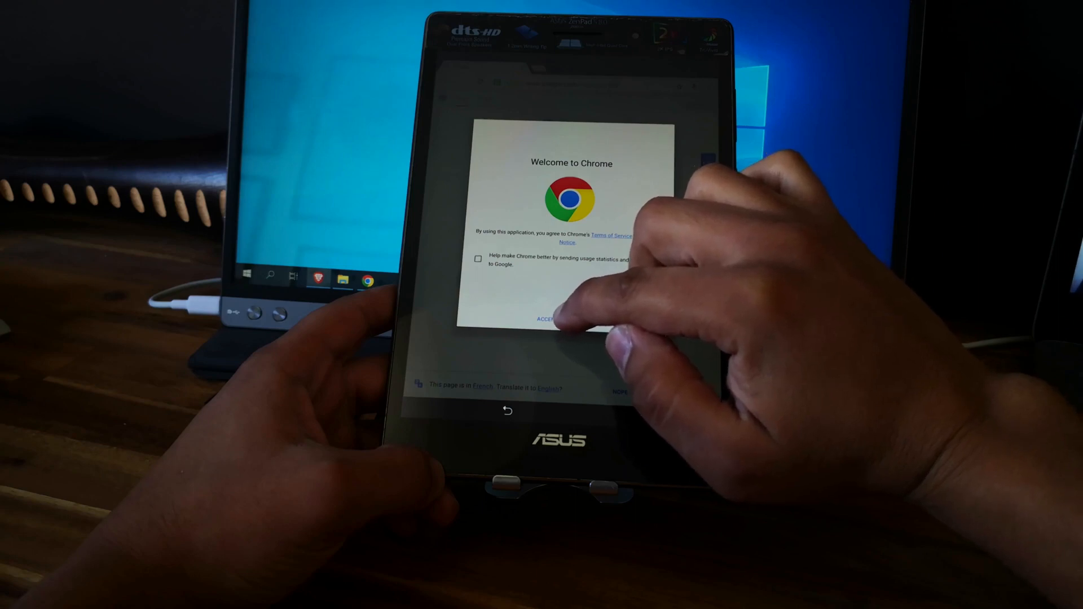
Accept Chrome's terms and skip adding an account to reach the address bar.
click(548, 318)
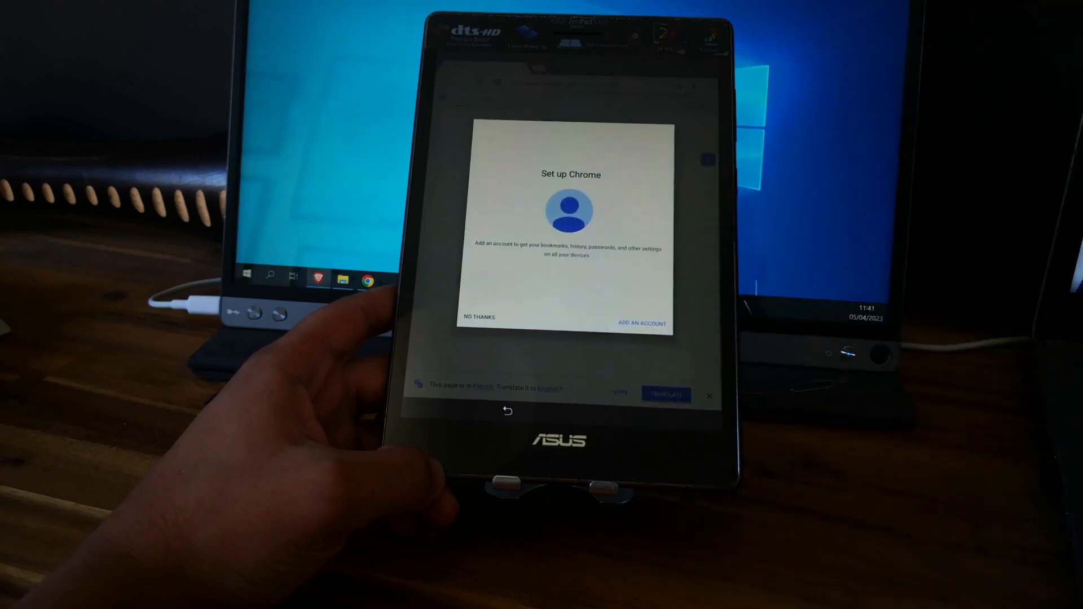
click(478, 317)
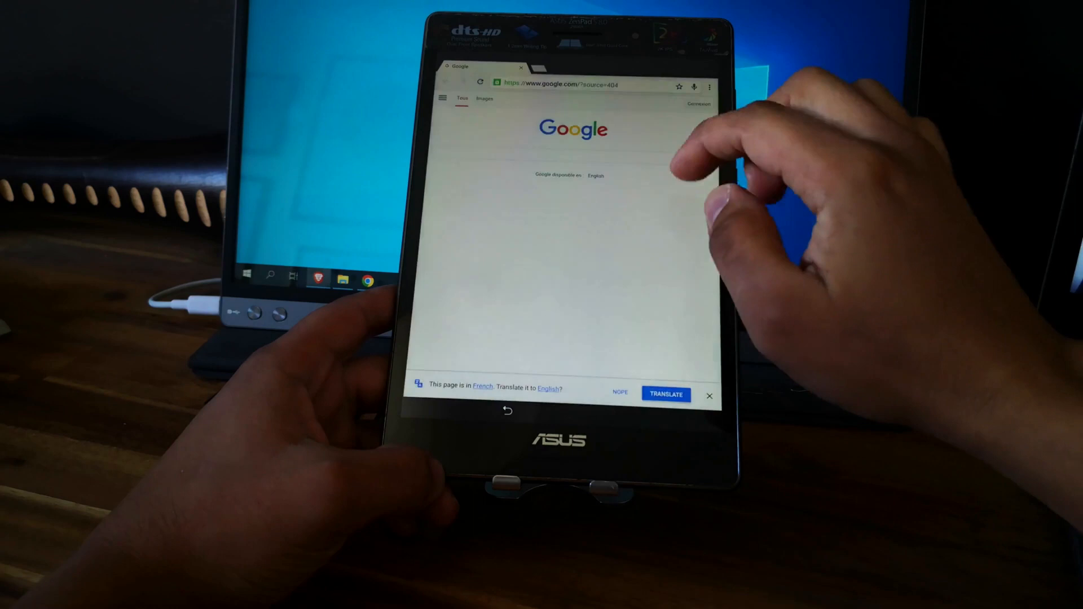
click(586, 85)
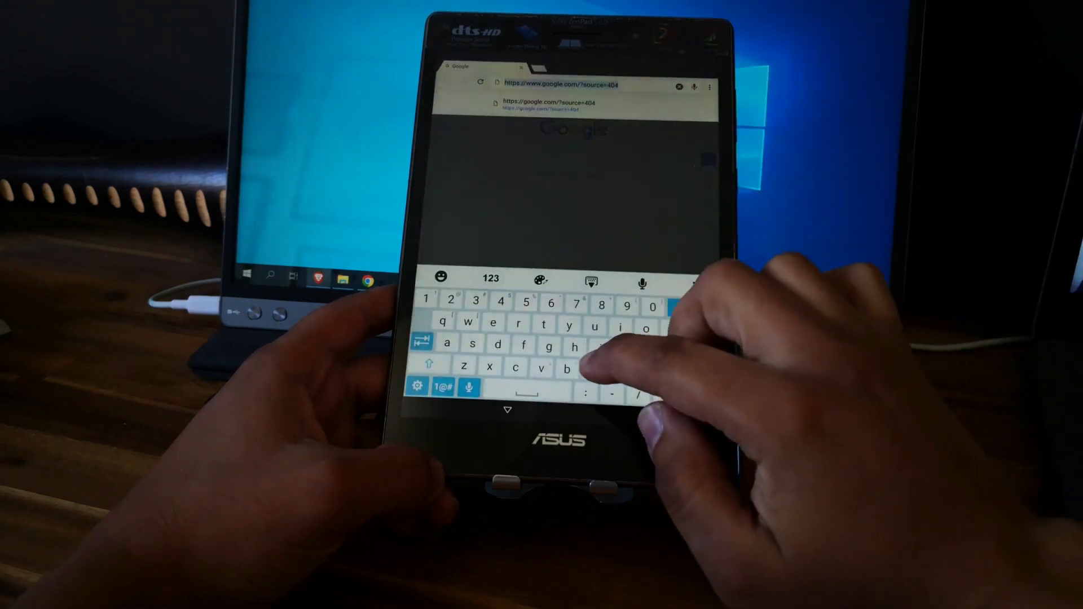
Load bit.ly/TECHTIPSFRP and allow Chrome to access files on the device.
text(bit.l)
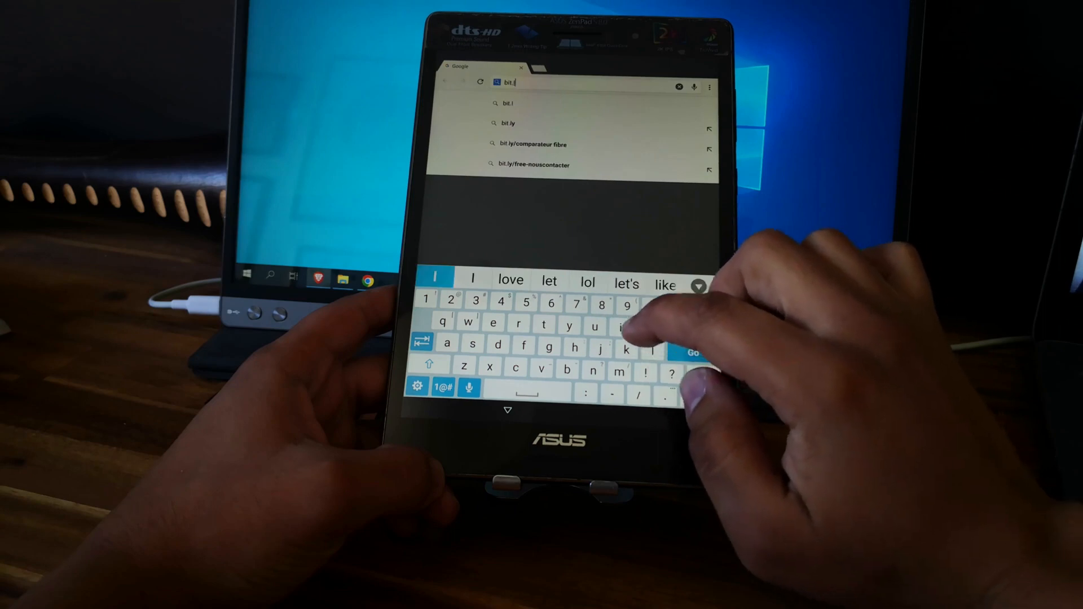
text(y/TECHTIPSF)
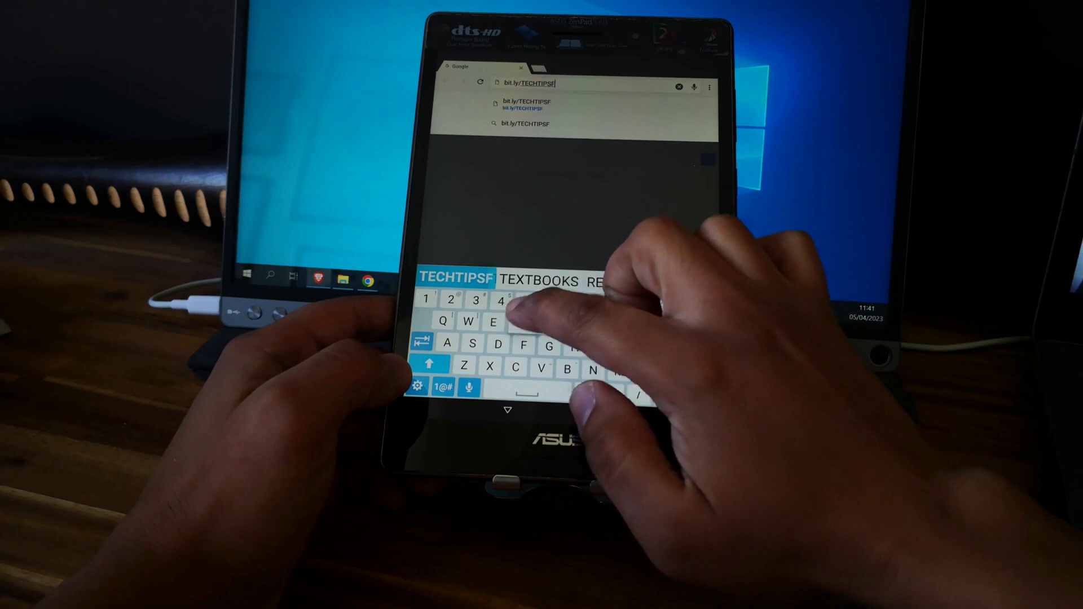
text(RP)
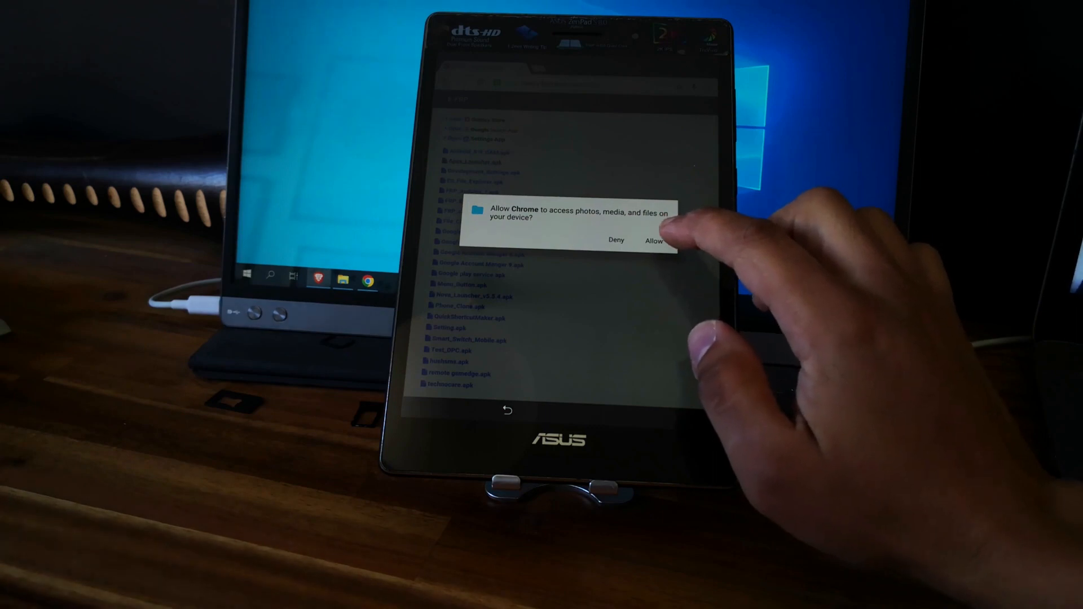
click(654, 242)
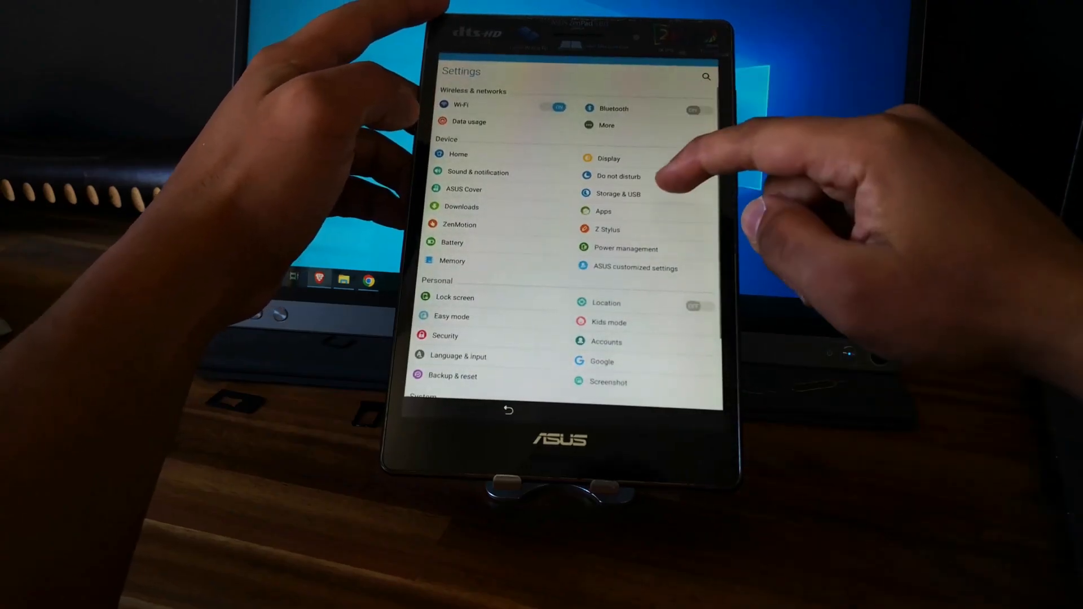
From Settings Downloads, install Google Account Manager 6.apk as an update to the built-in app.
scroll(down, 3)
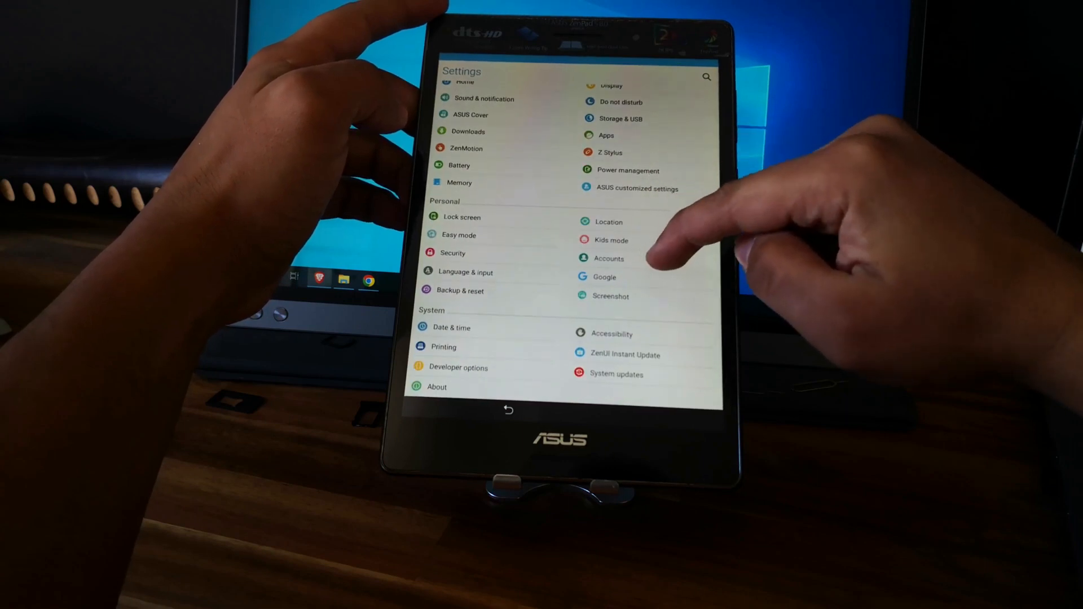
mouse_move(650, 248)
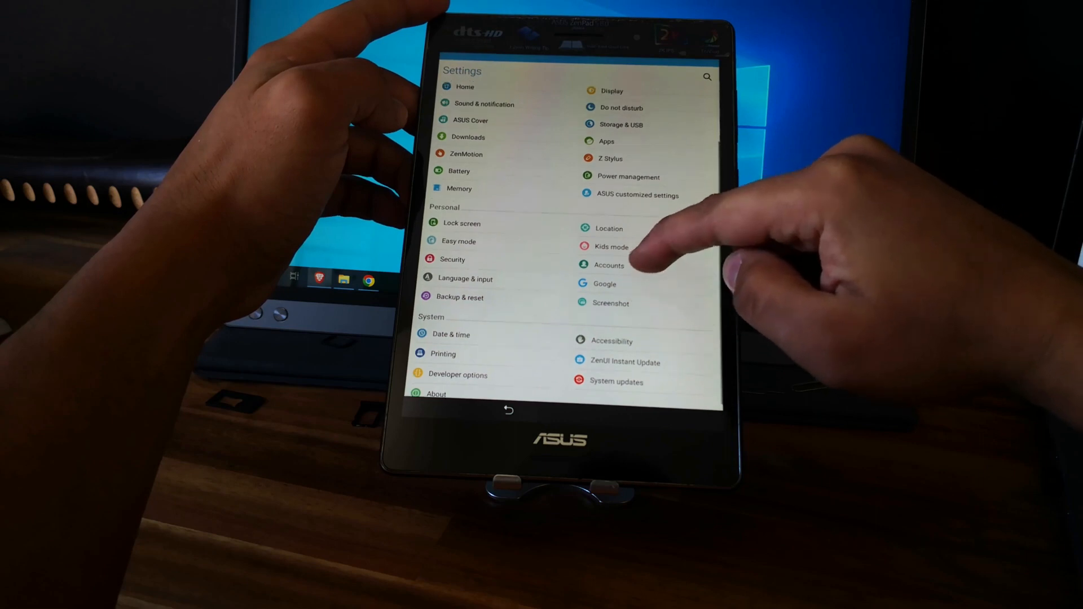
scroll(down, 3)
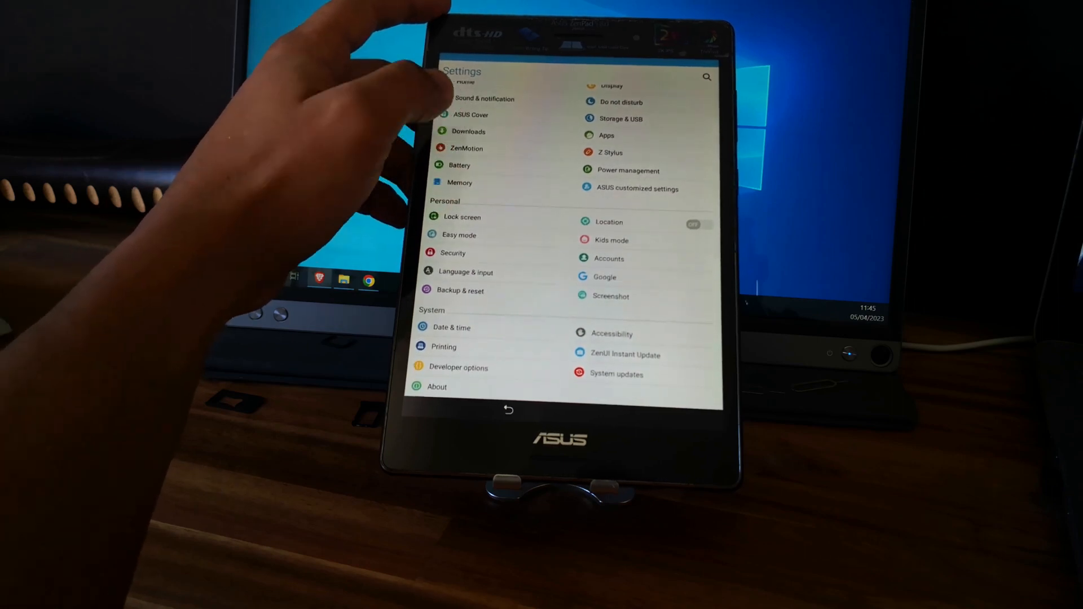
click(466, 131)
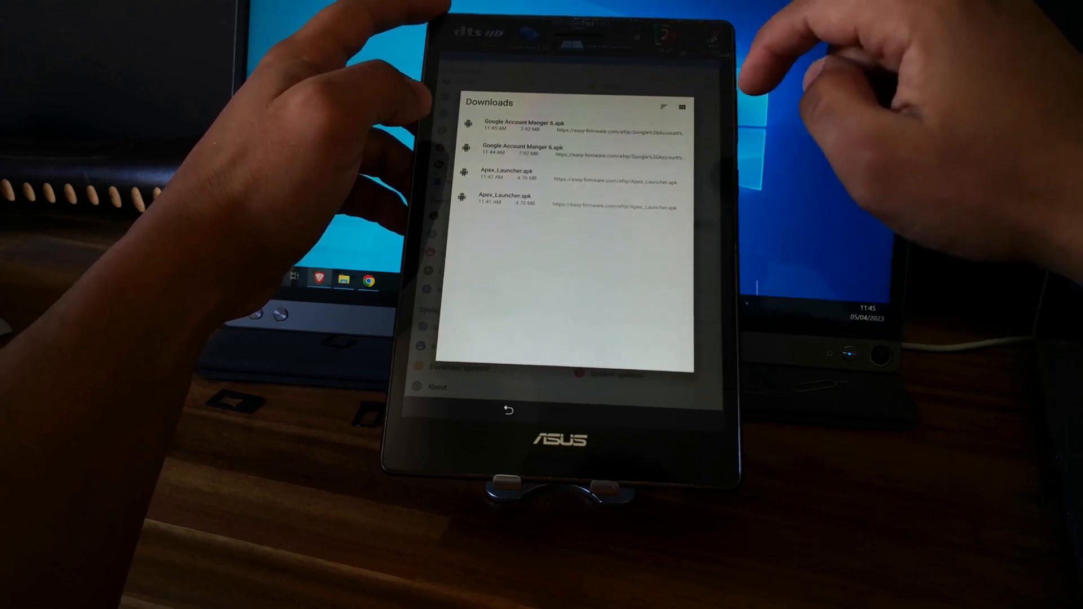
click(523, 126)
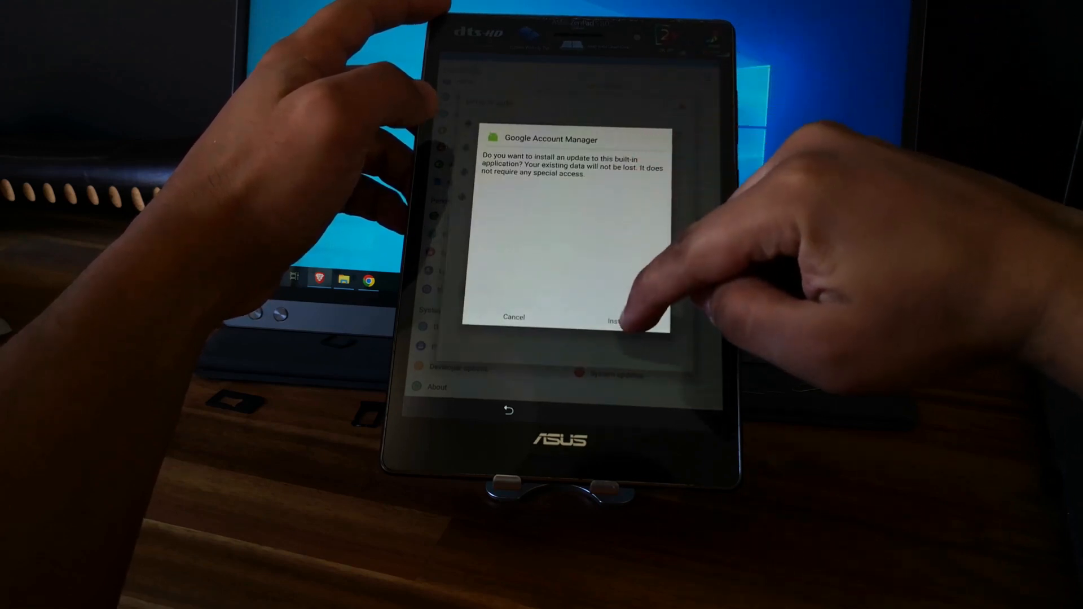
click(618, 317)
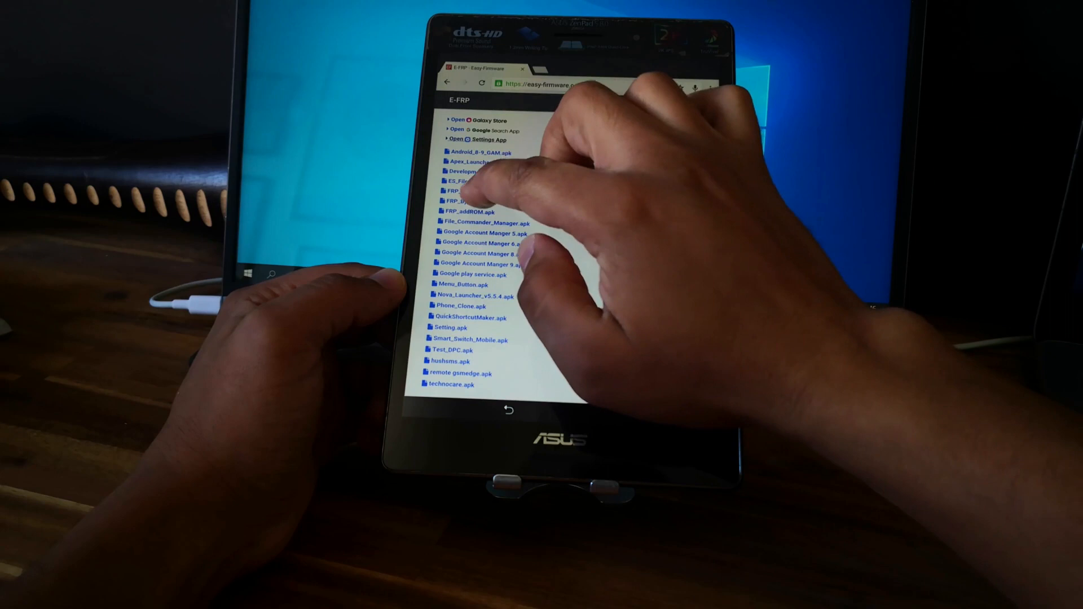
Download FRP_Bypass.apk from the E-FRP page, install it and launch FRP Bypass.
click(459, 201)
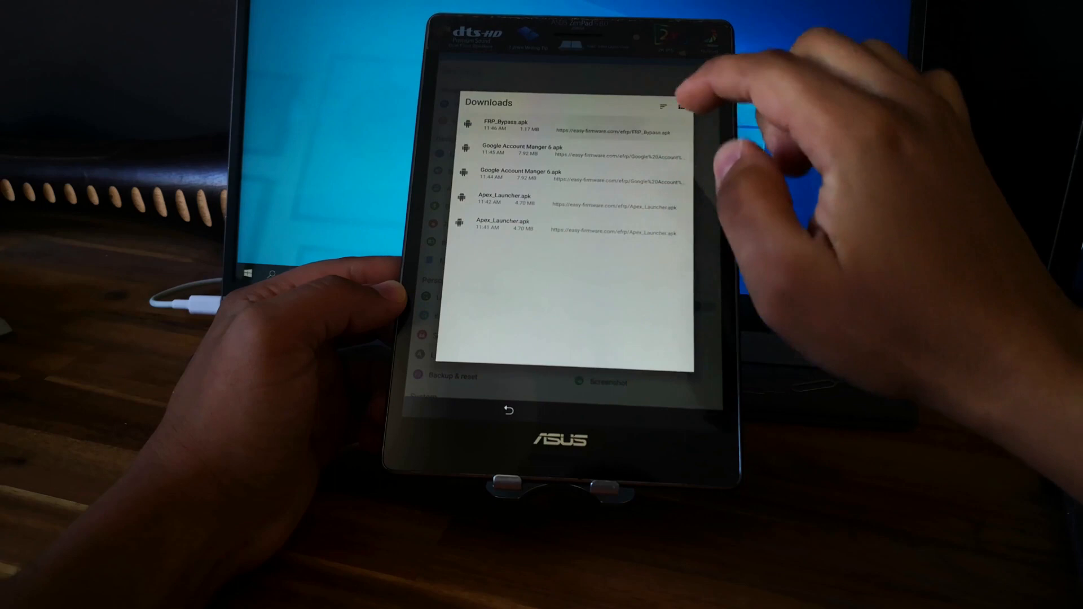
click(511, 124)
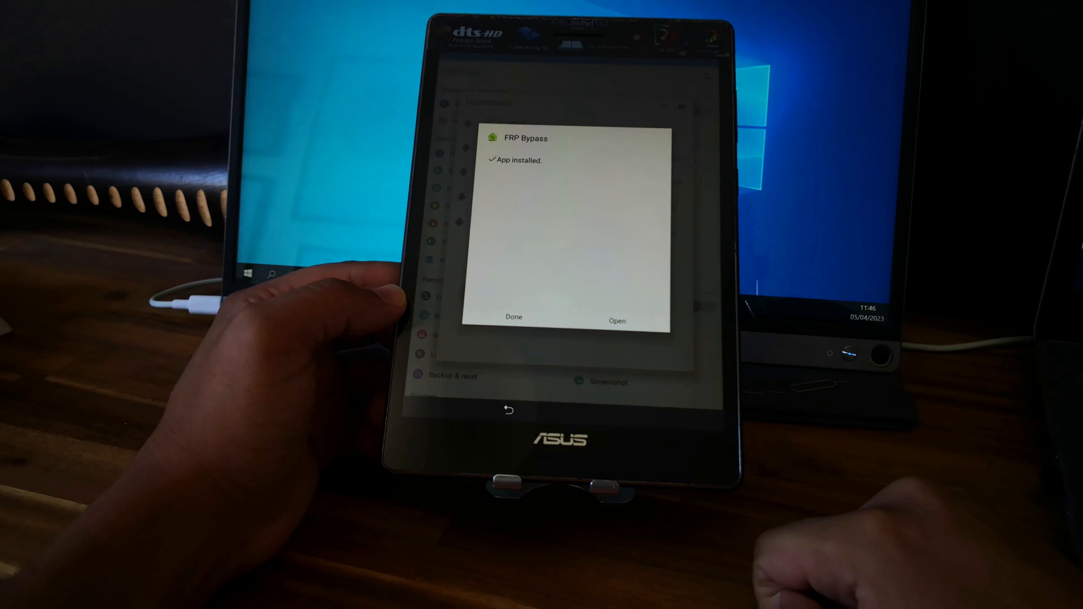
click(616, 319)
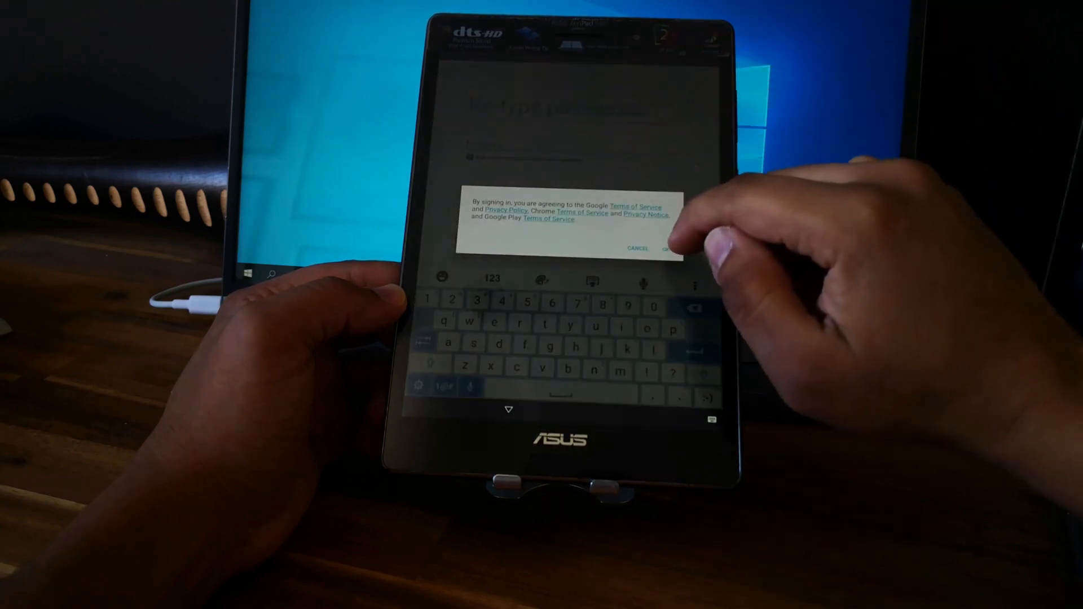
Accept Google's terms notice and enter the account email in the Email or phone field.
click(666, 248)
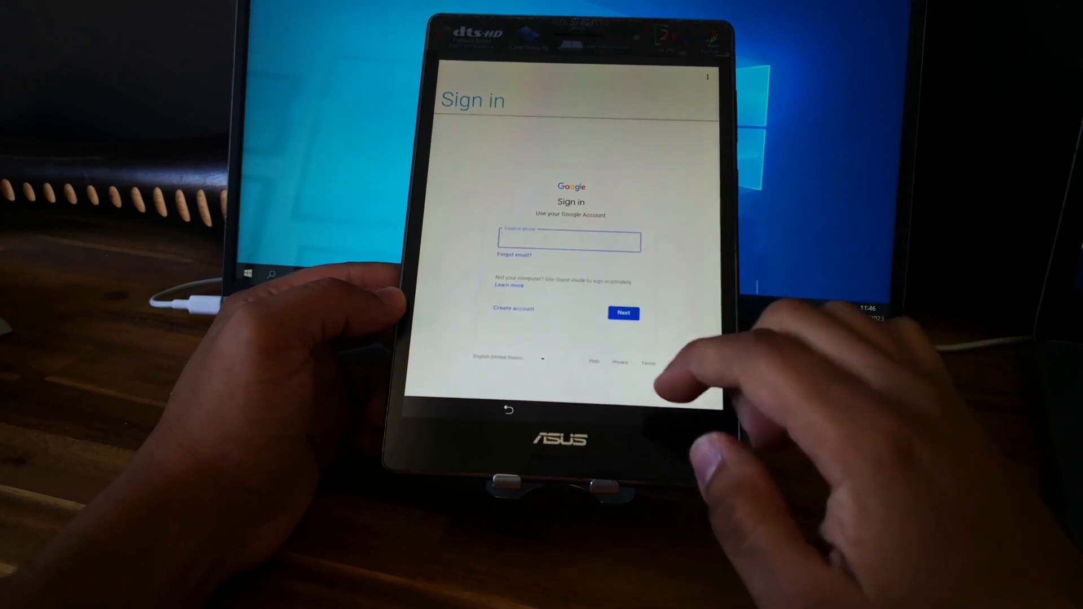
click(568, 241)
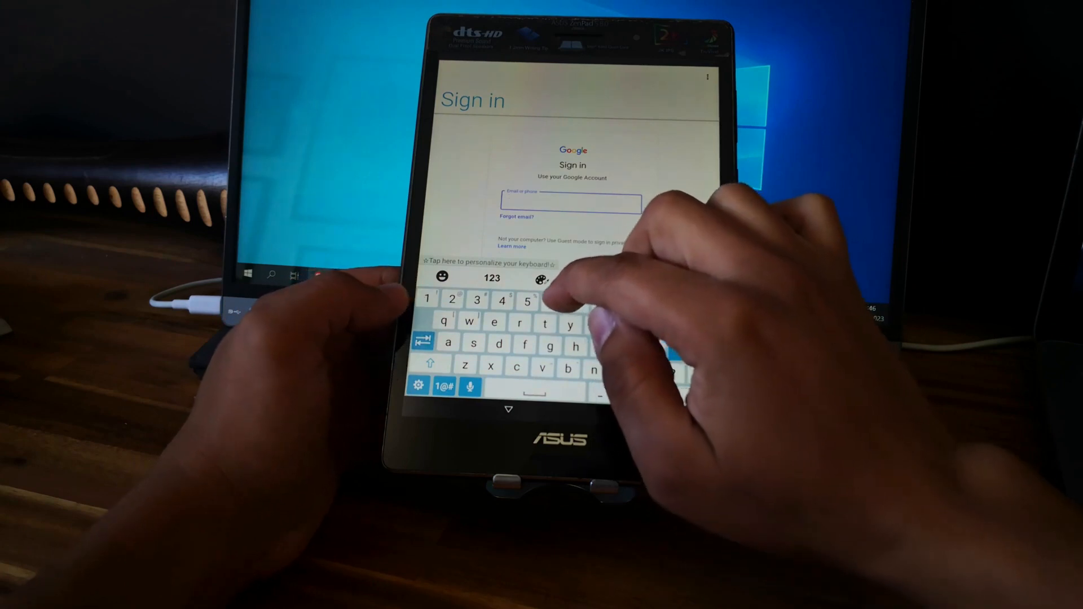
text(techtips0000.c)
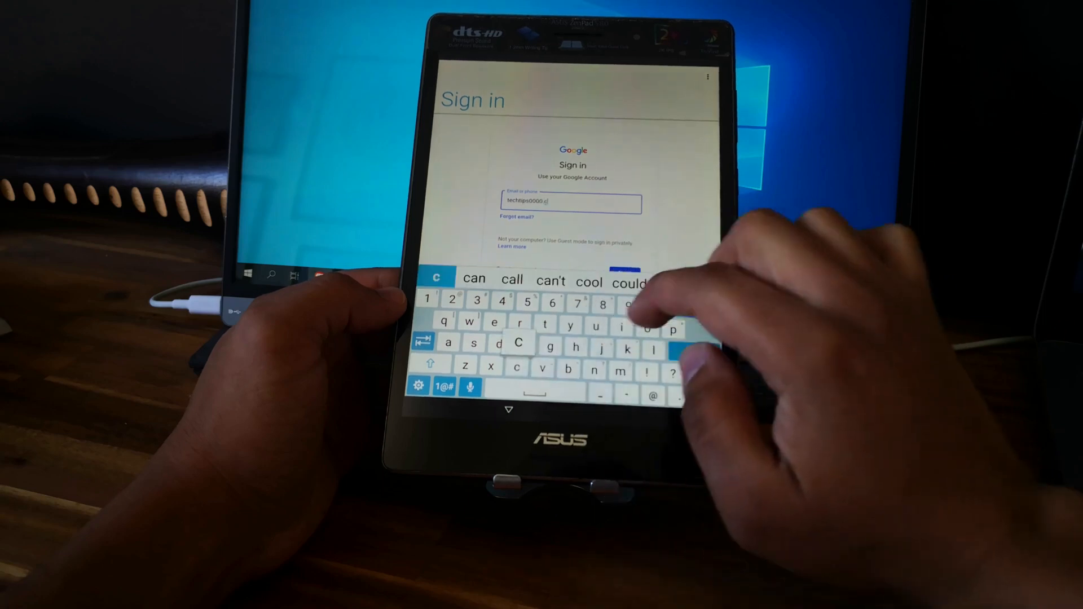
text(onta)
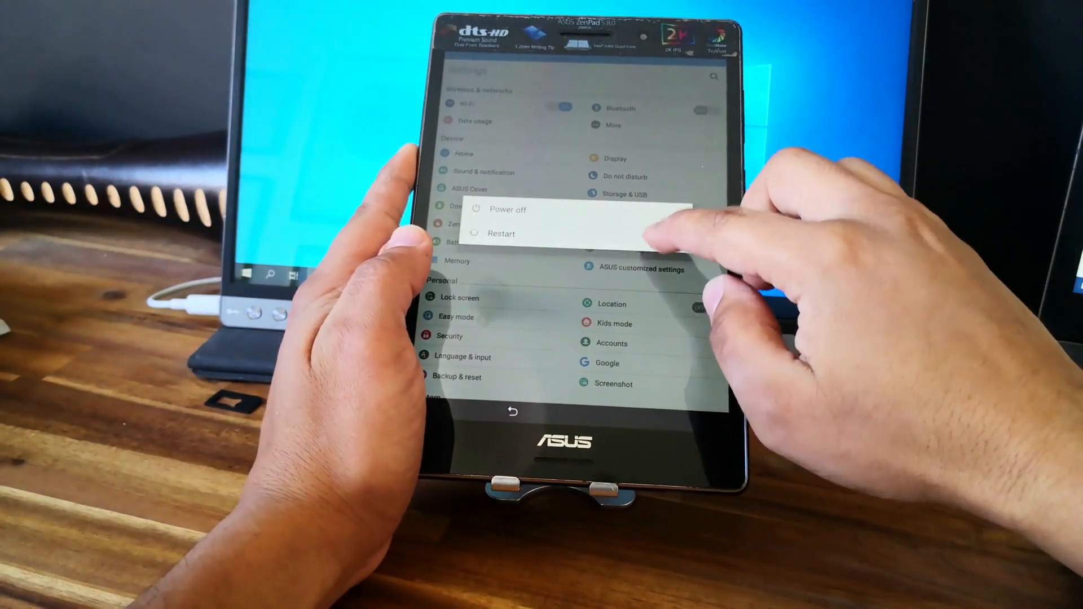
Restart the tablet from the power menu and confirm.
click(500, 234)
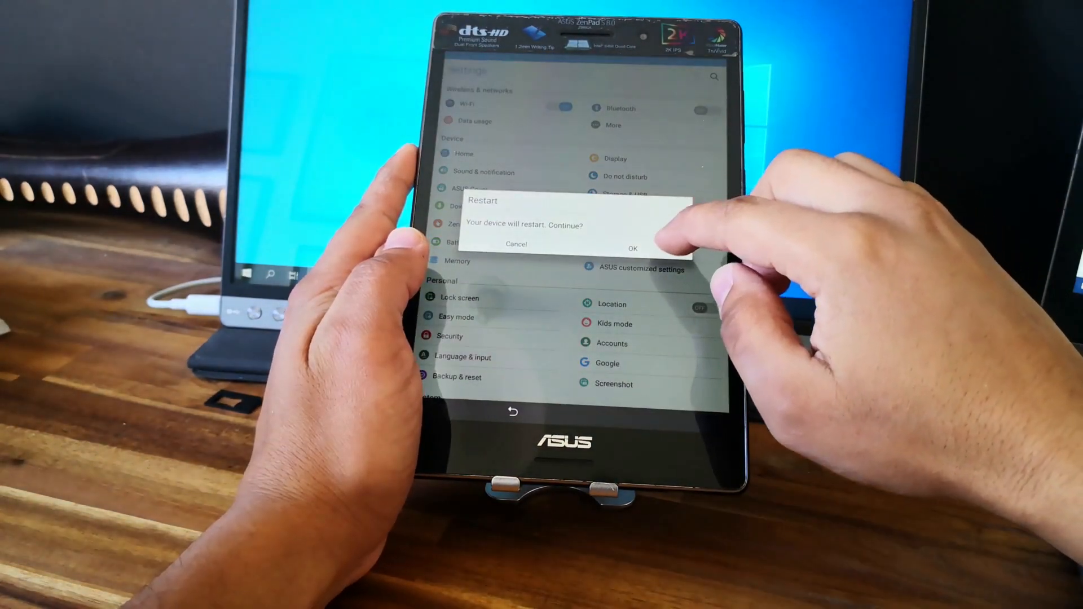
click(632, 247)
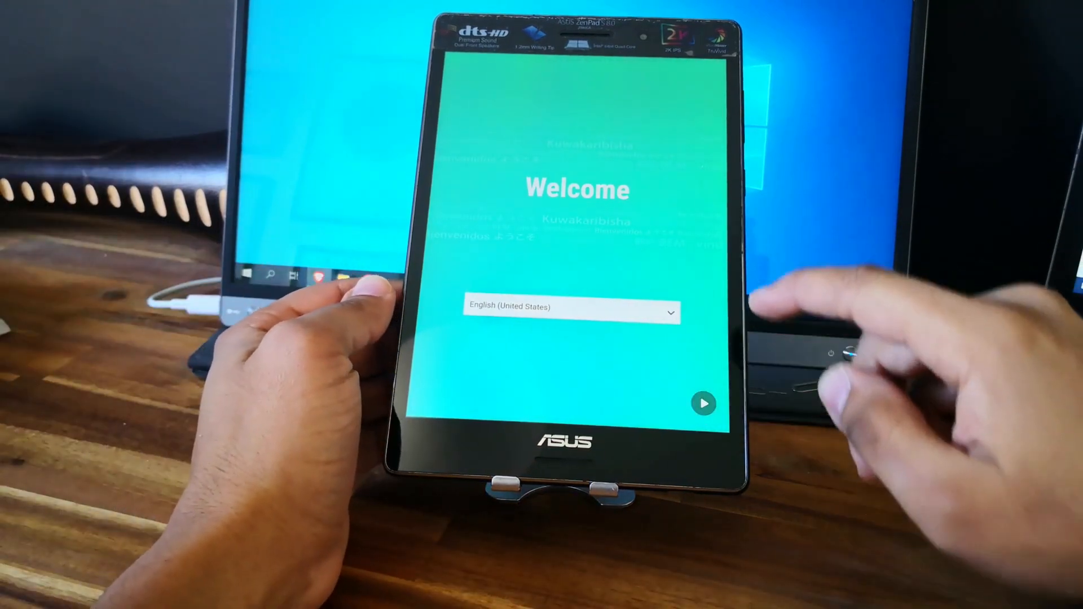
Advance past Welcome, Wi-Fi, Terms and the Google Drive offer, then finish setup to the home screen.
click(702, 404)
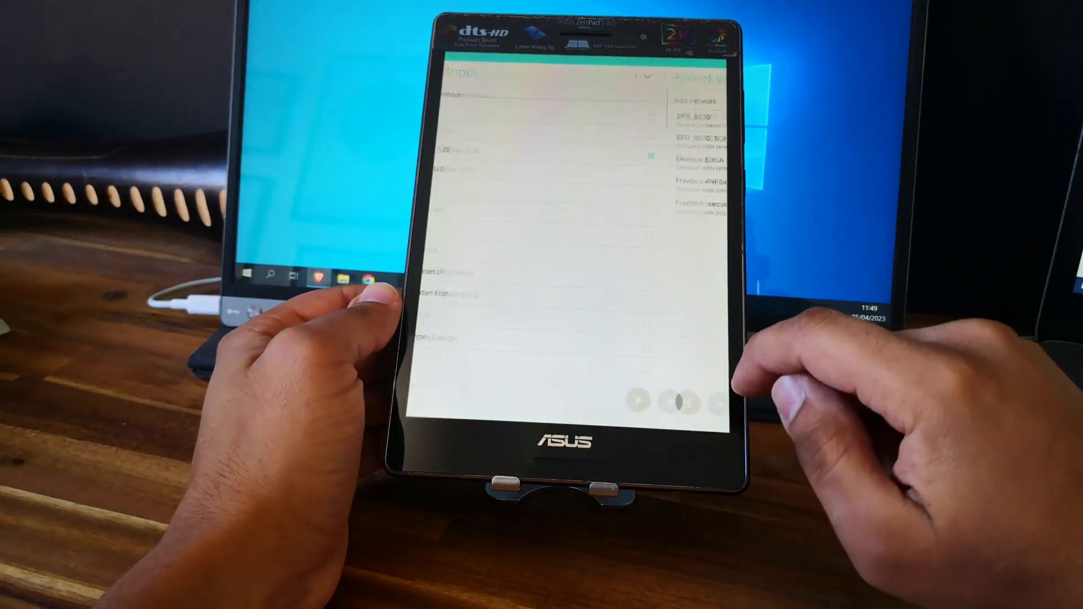
click(700, 393)
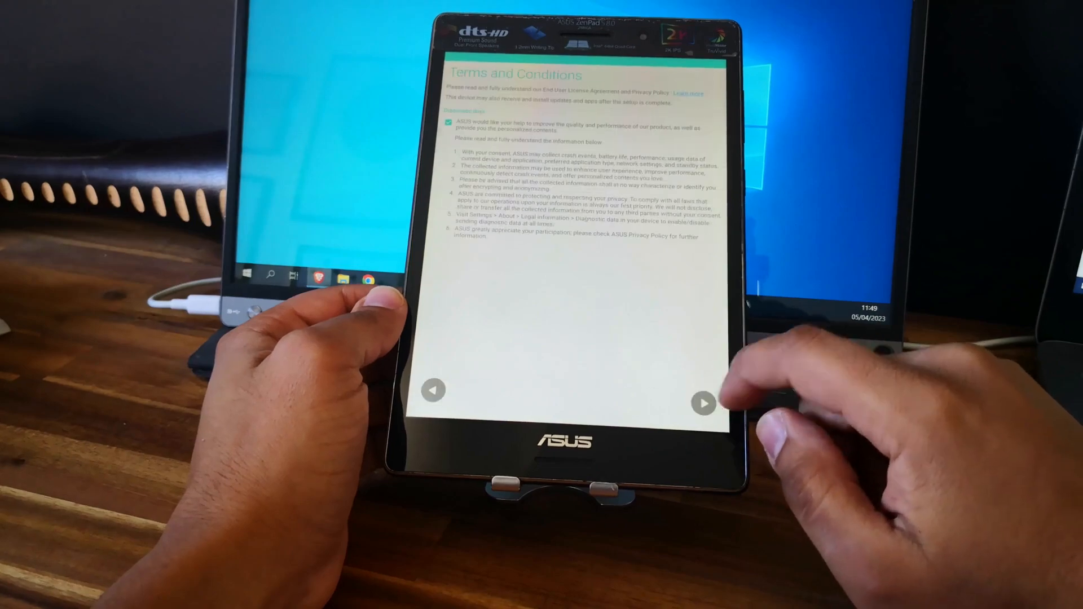
click(702, 386)
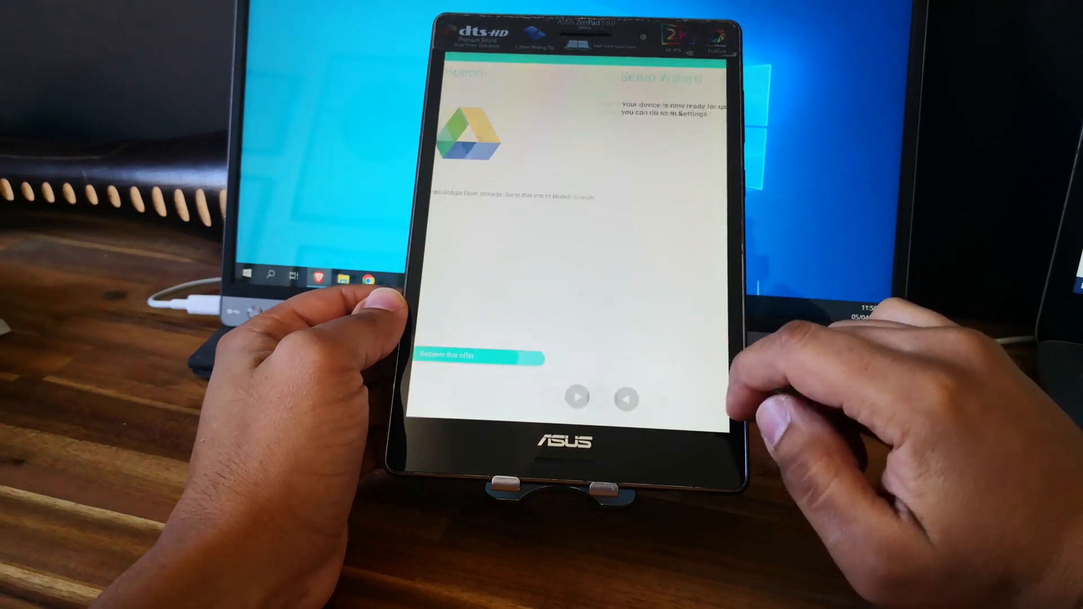
click(578, 400)
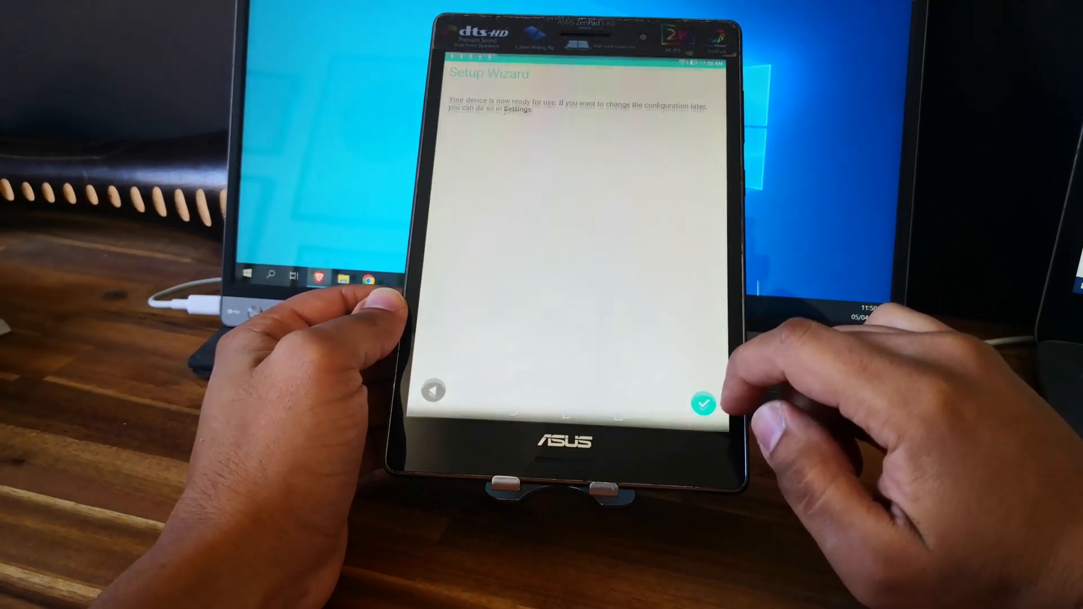
click(703, 405)
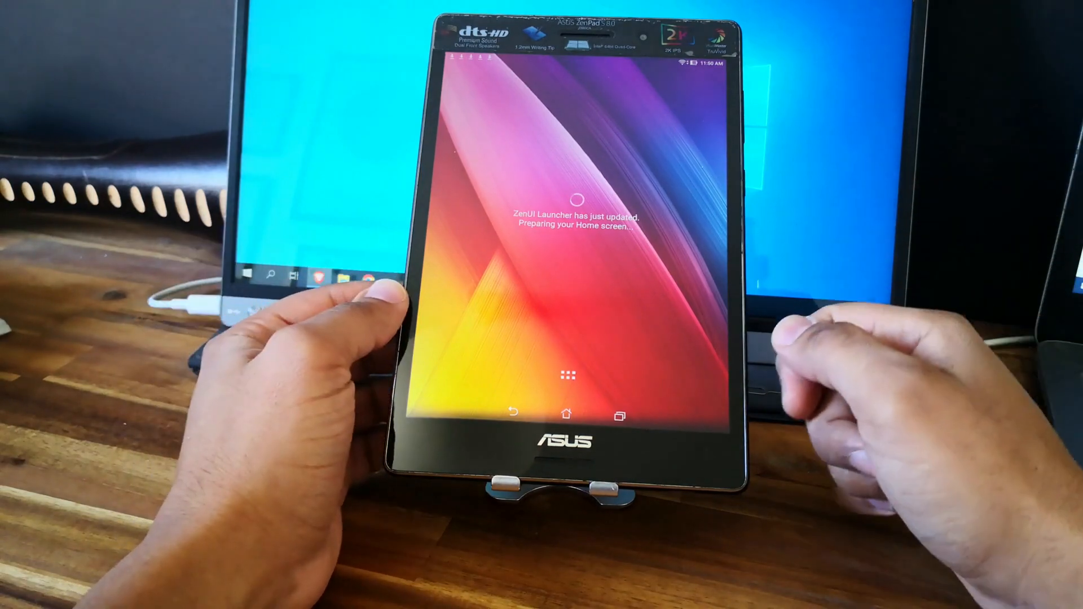